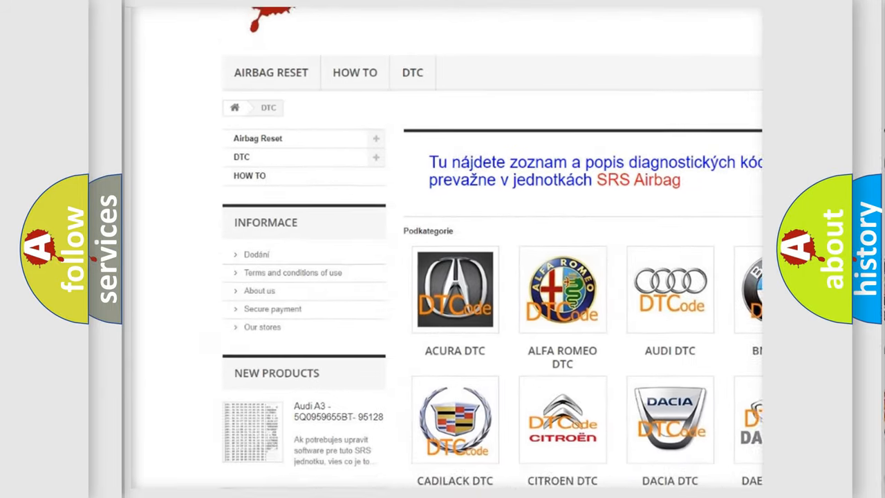
scroll(down, 3)
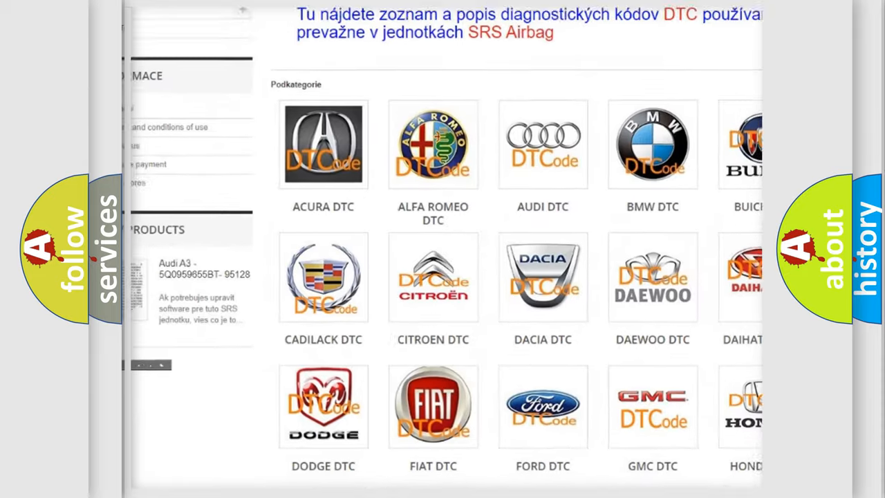
scroll(down, 3)
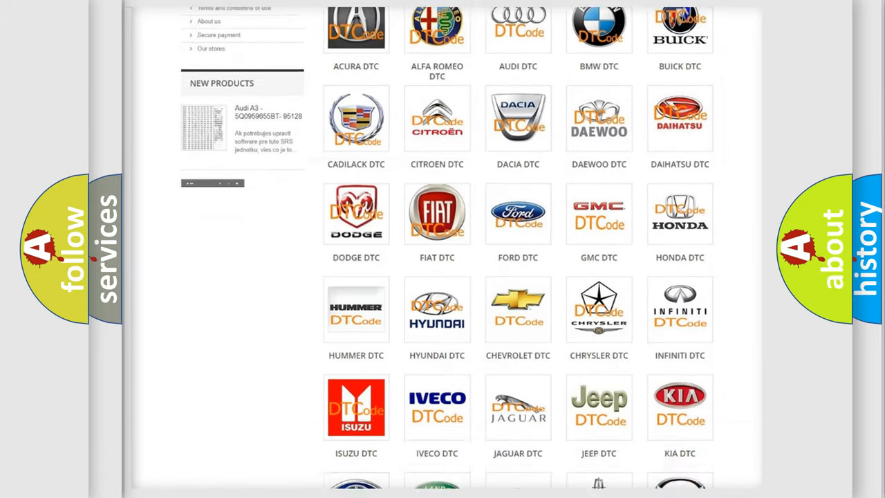
scroll(down, 3)
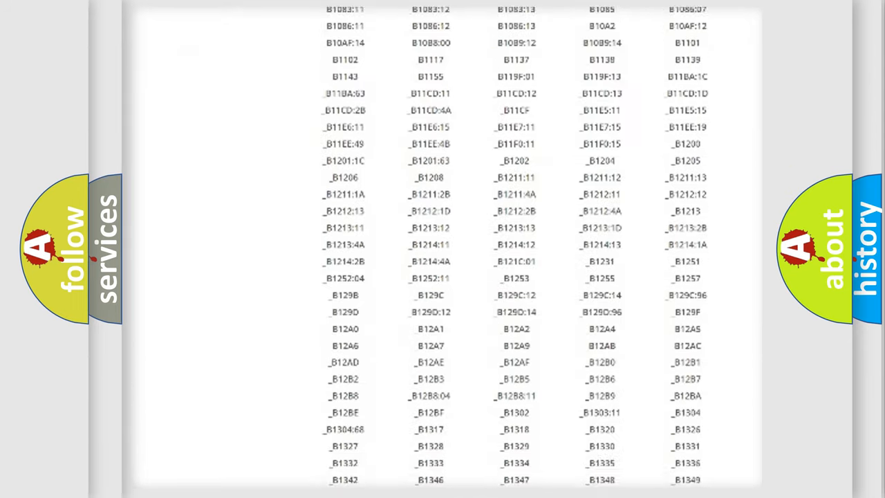
scroll(down, 3)
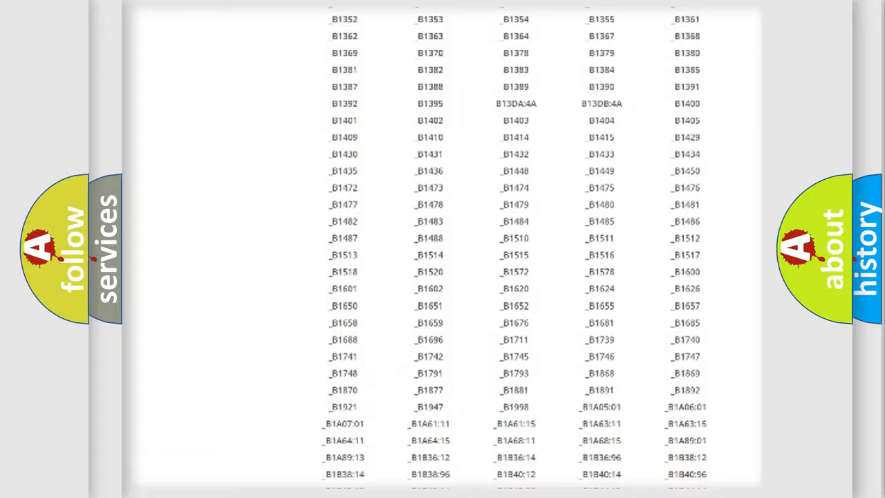